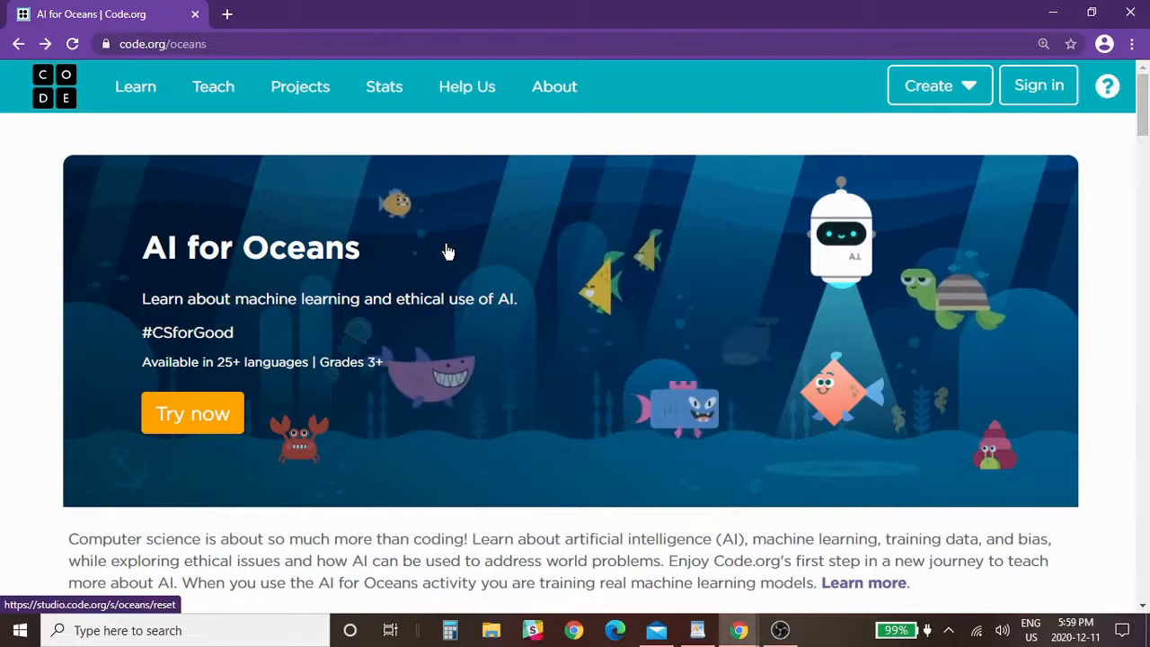
mouse_move(241, 370)
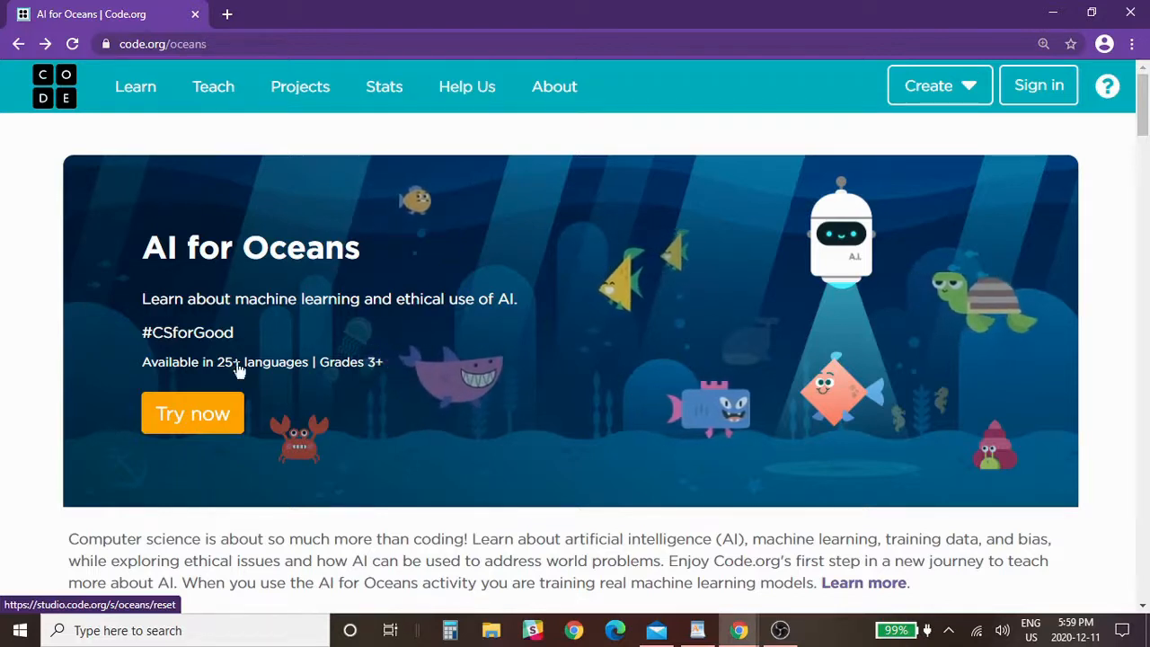
- Start the AI for Oceans activity via the orange 'Try now' button on code.org/oceans
click(193, 413)
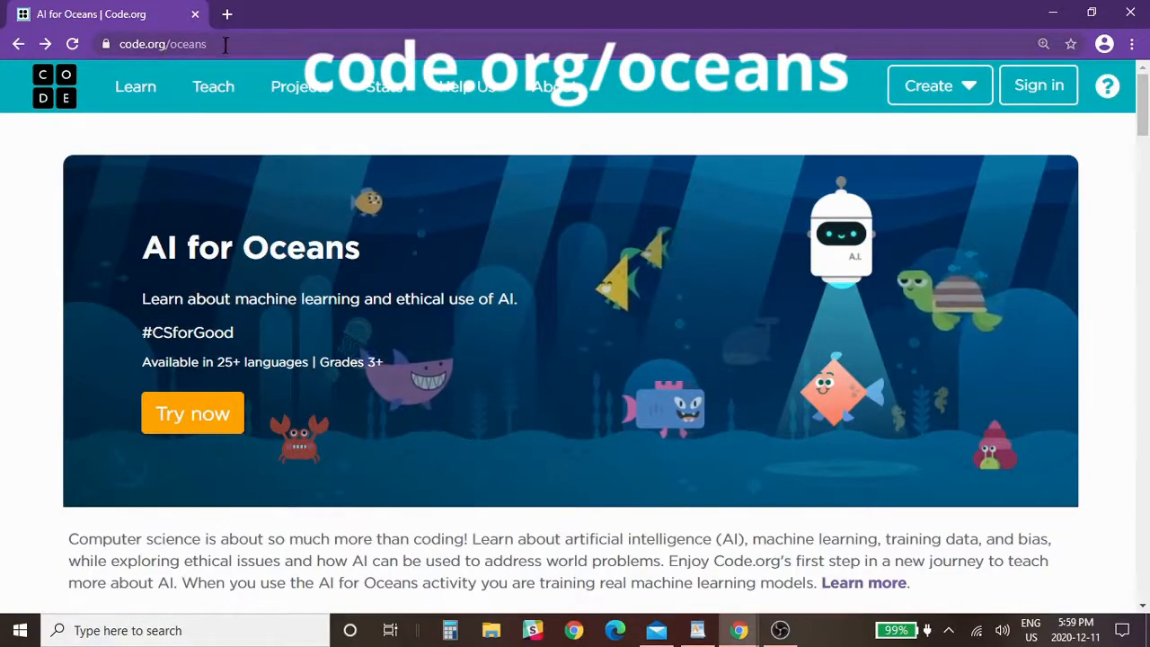
click(193, 413)
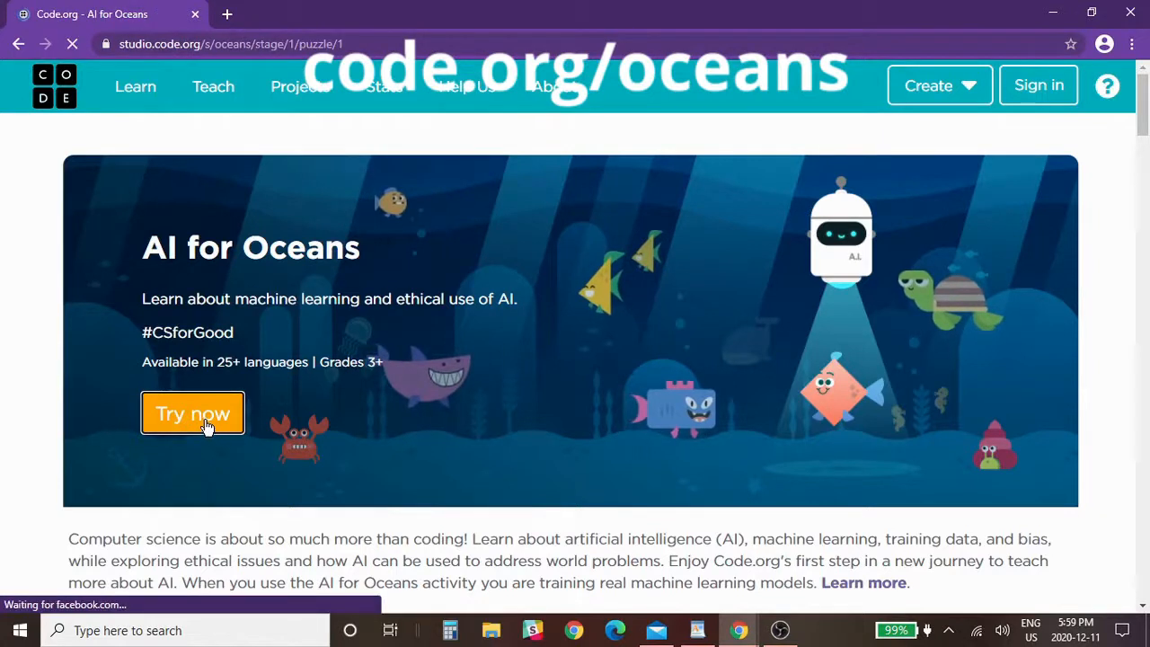
- Continue past the intro machine learning video to puzzle 2 with the fish versus not-fish results
click(192, 414)
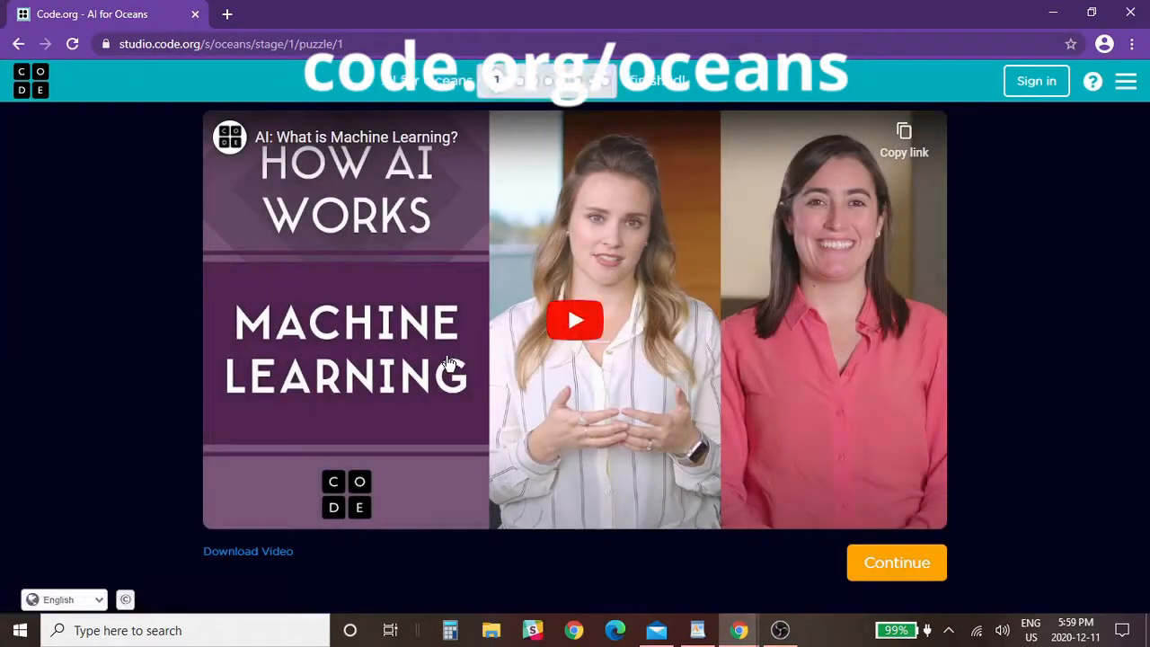
mouse_move(465, 298)
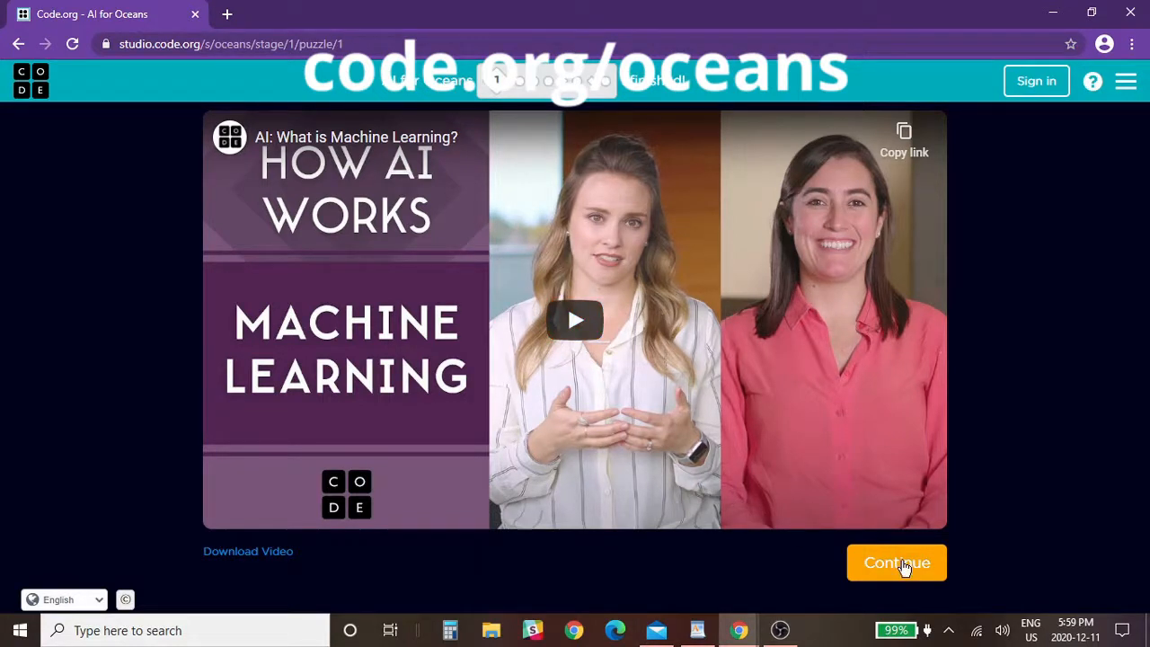
click(895, 560)
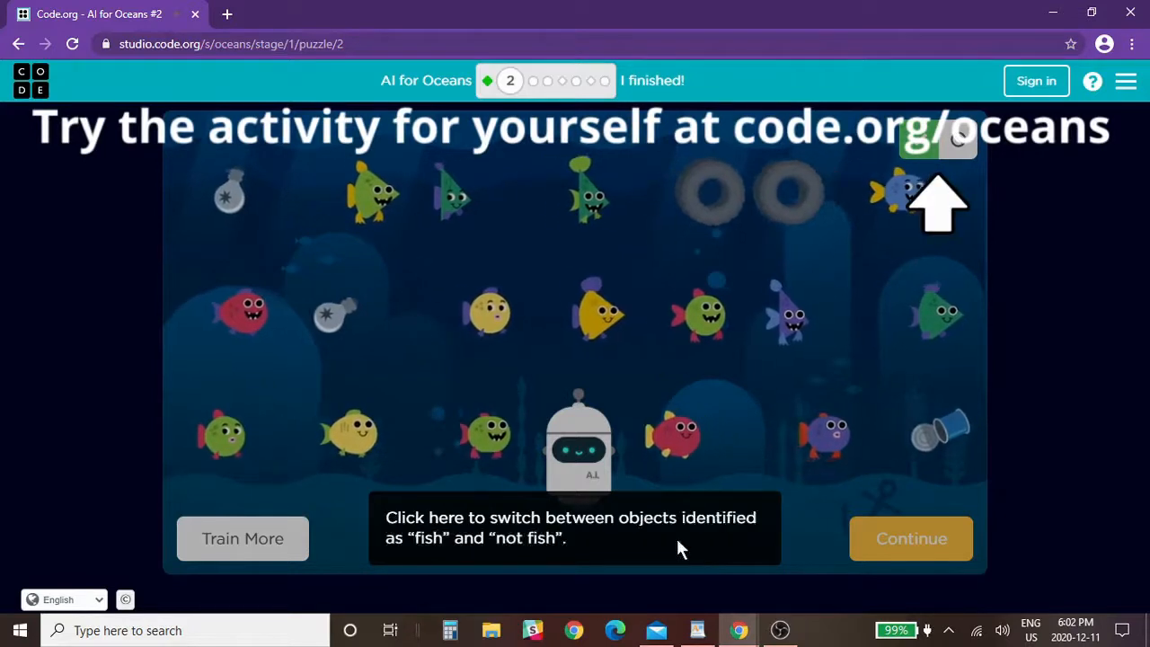
- Continue to puzzle 3 and run it so the AI begins sorting sea creatures
click(909, 539)
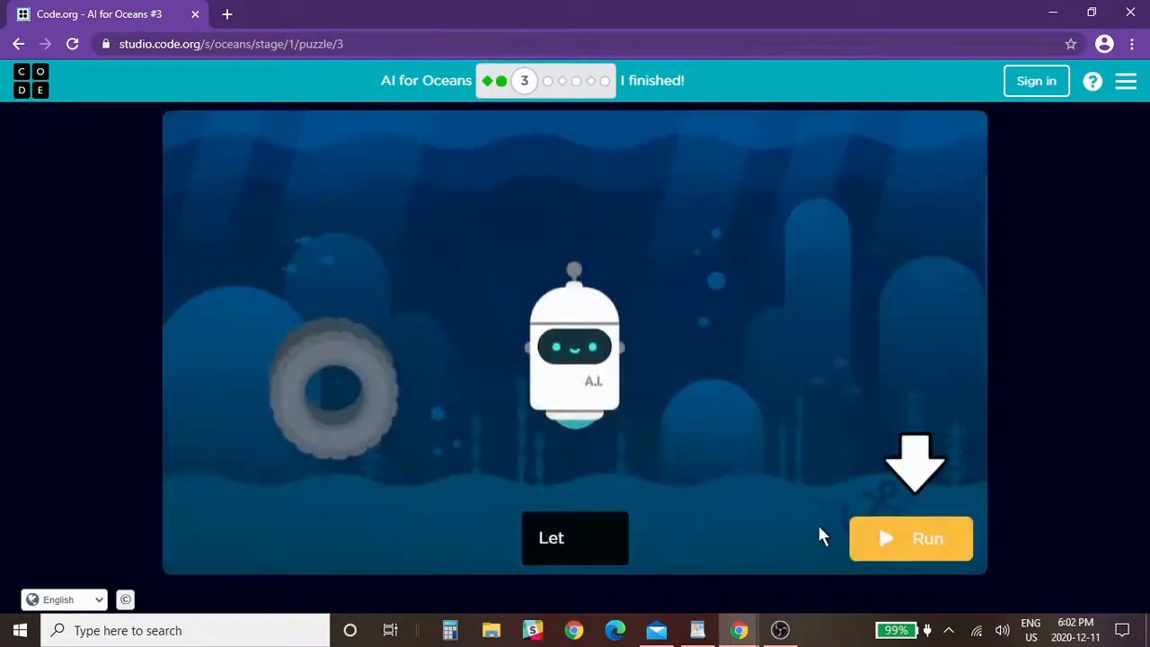
click(909, 539)
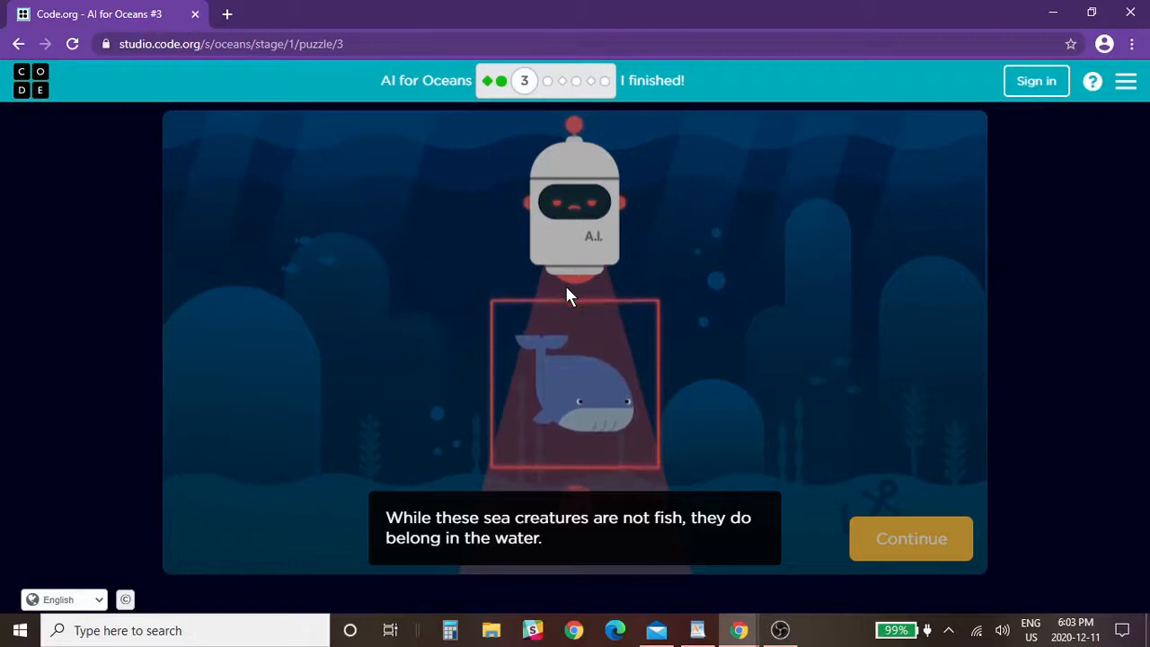
mouse_move(593, 304)
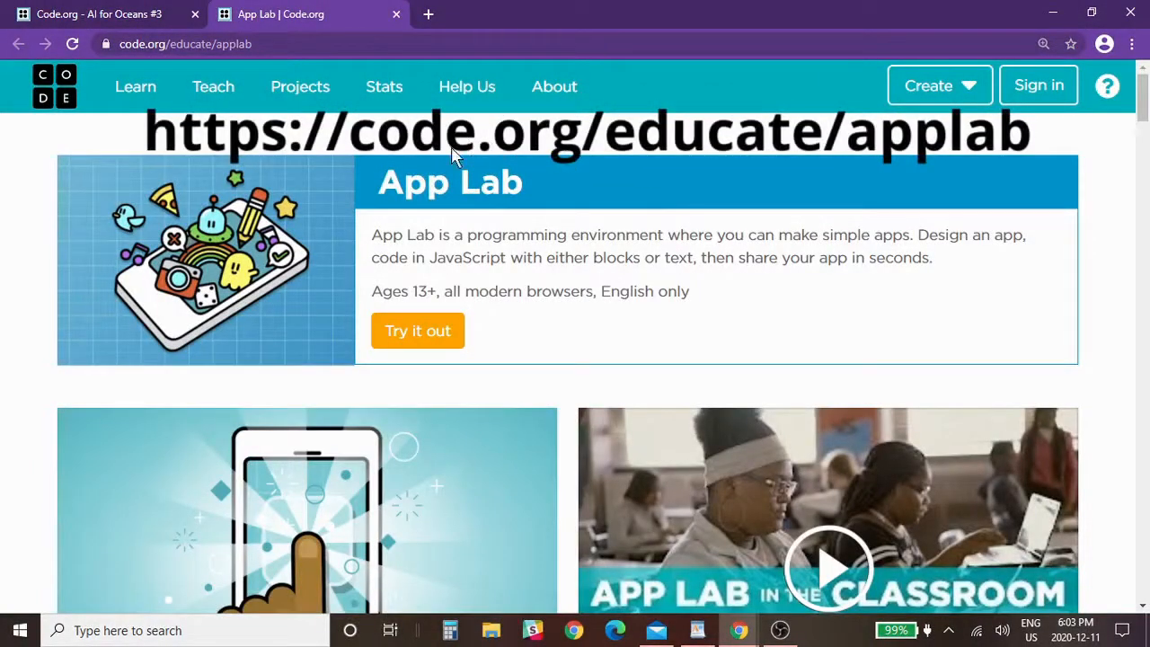
mouse_move(435, 350)
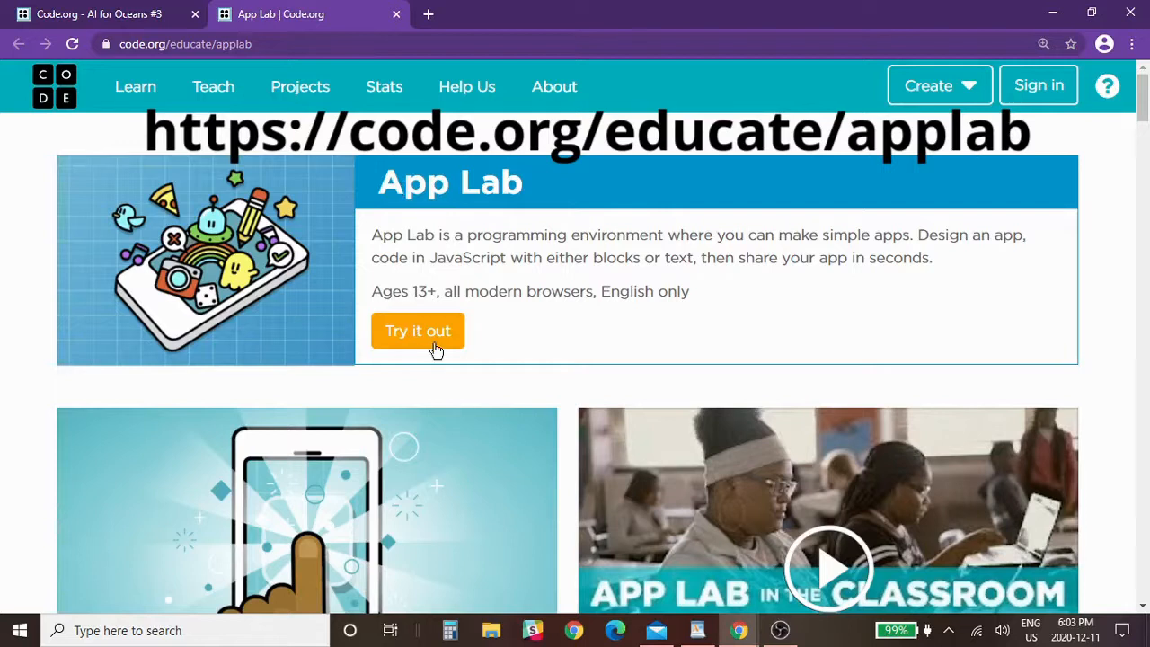
mouse_move(590, 377)
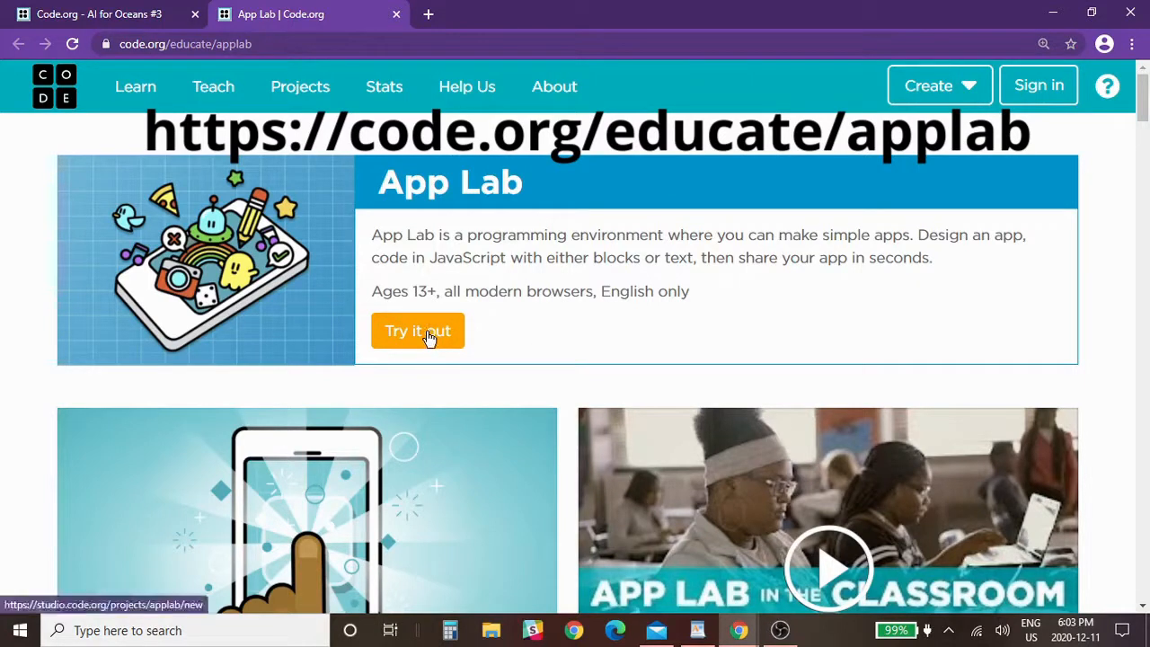
- Follow 'Try it out' on the App Lab overview page, landing on the Code.org sign-in page
click(417, 330)
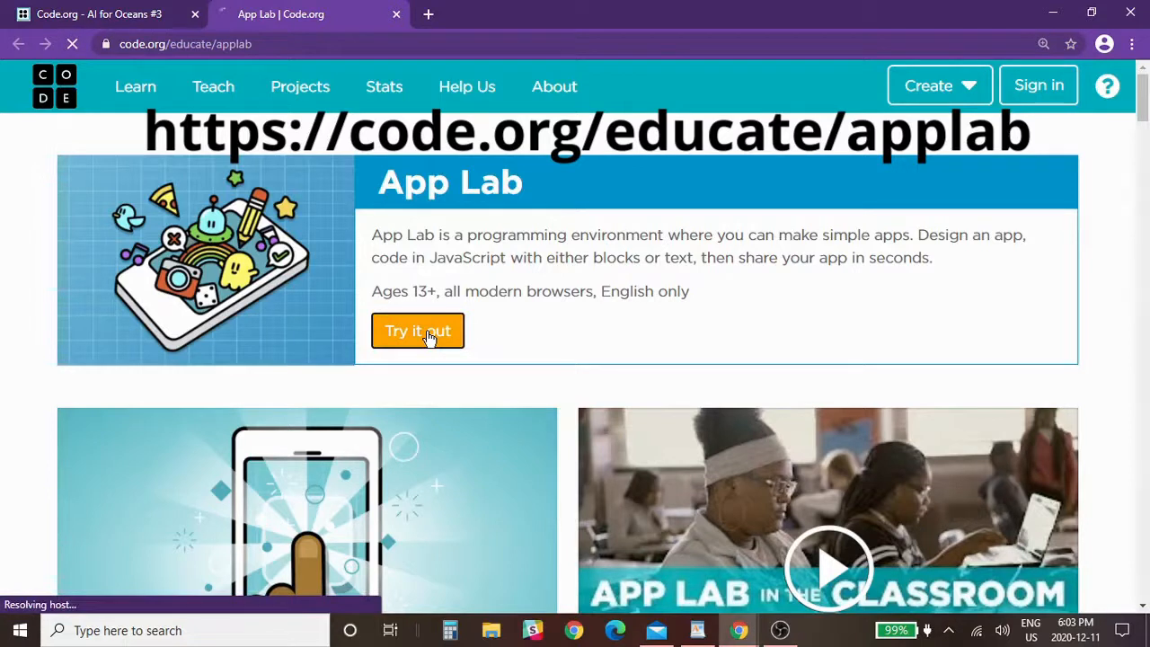
click(416, 331)
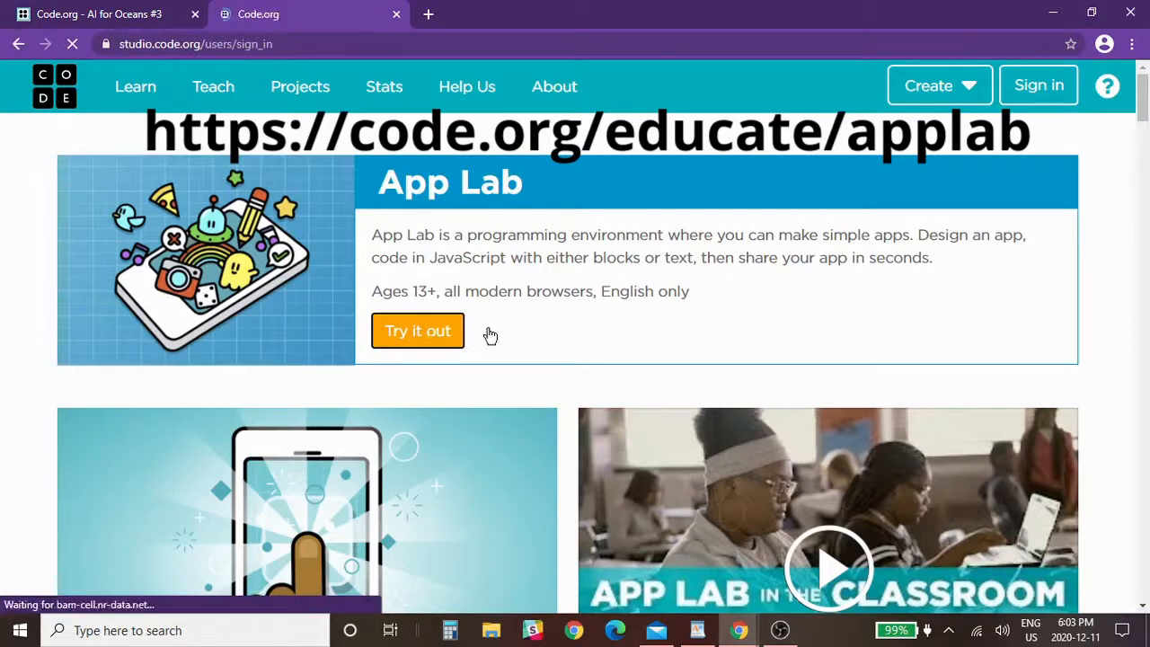
click(417, 331)
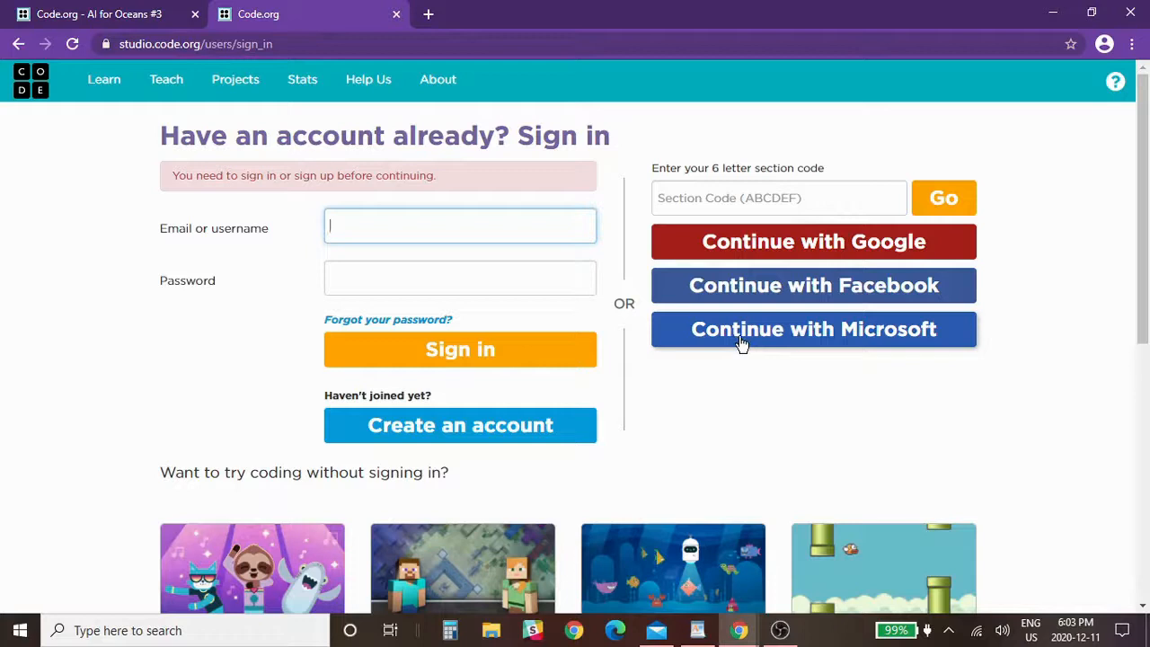
mouse_move(503, 189)
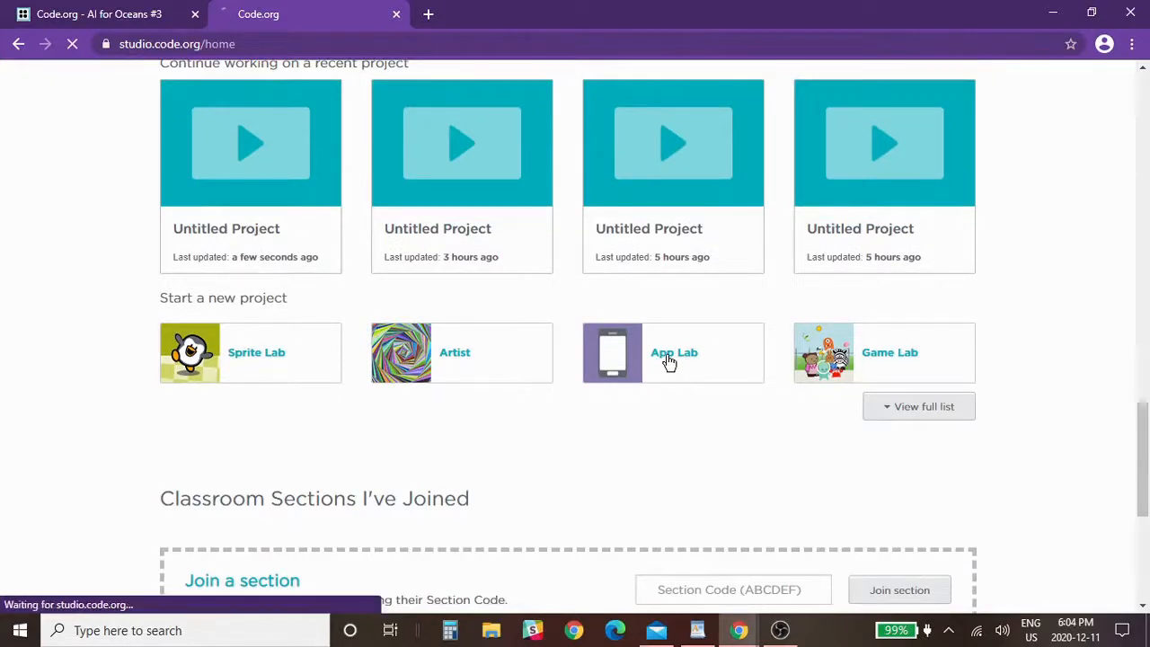
- From the account home, start a new App Lab project with an empty code workspace
click(672, 351)
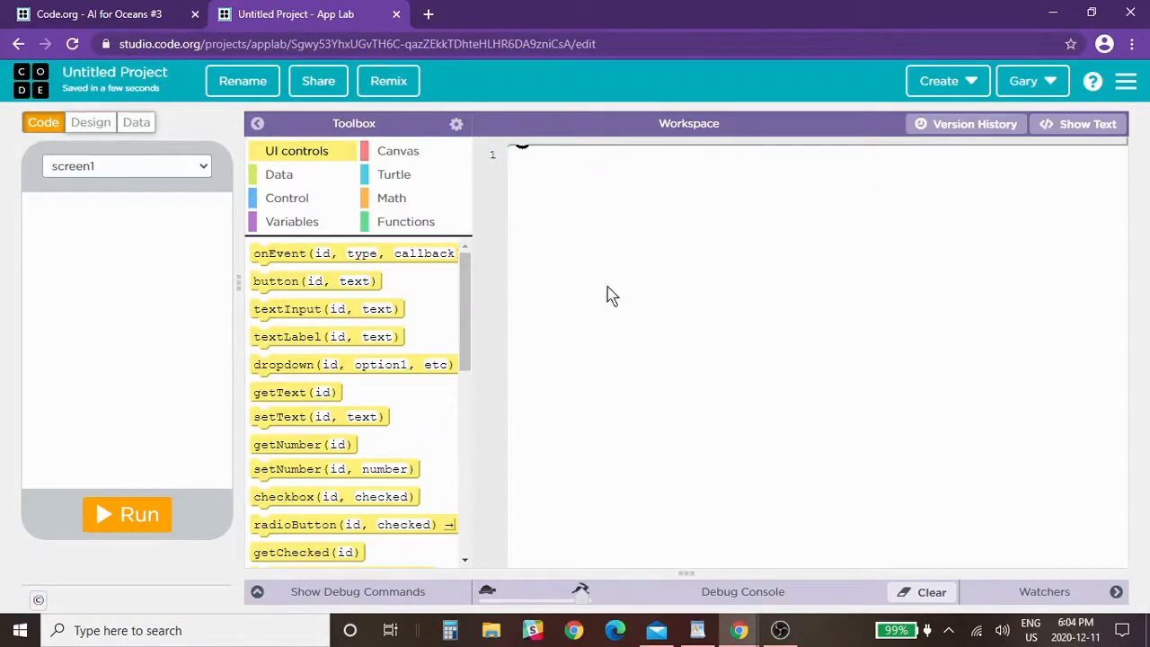
mouse_move(629, 289)
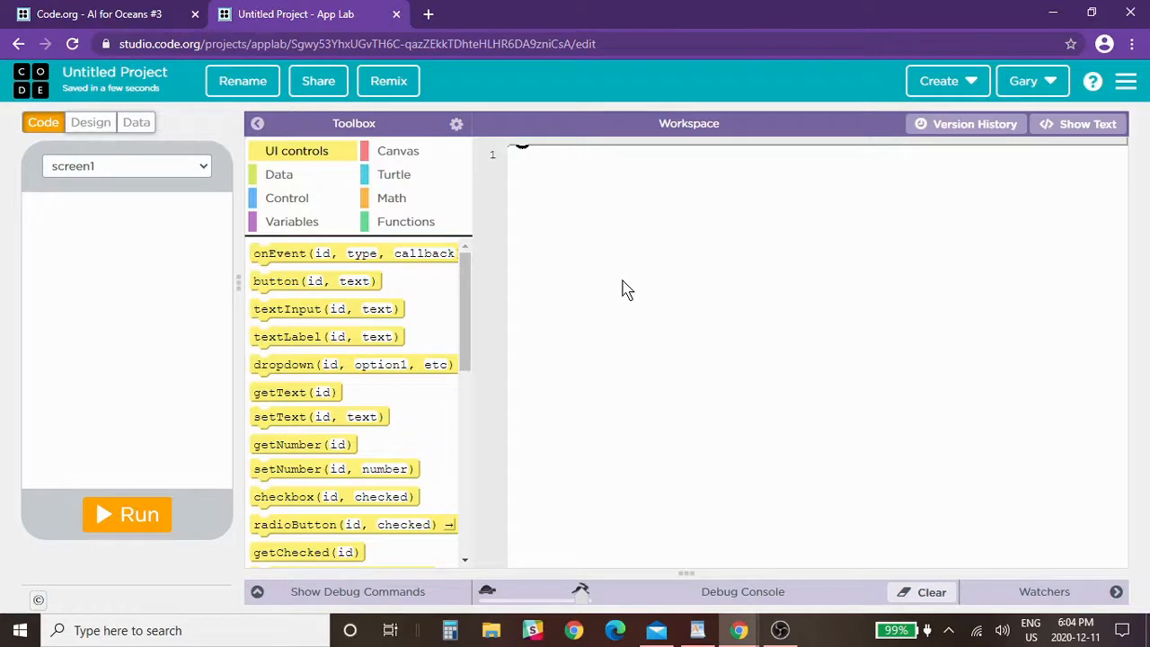
mouse_move(632, 309)
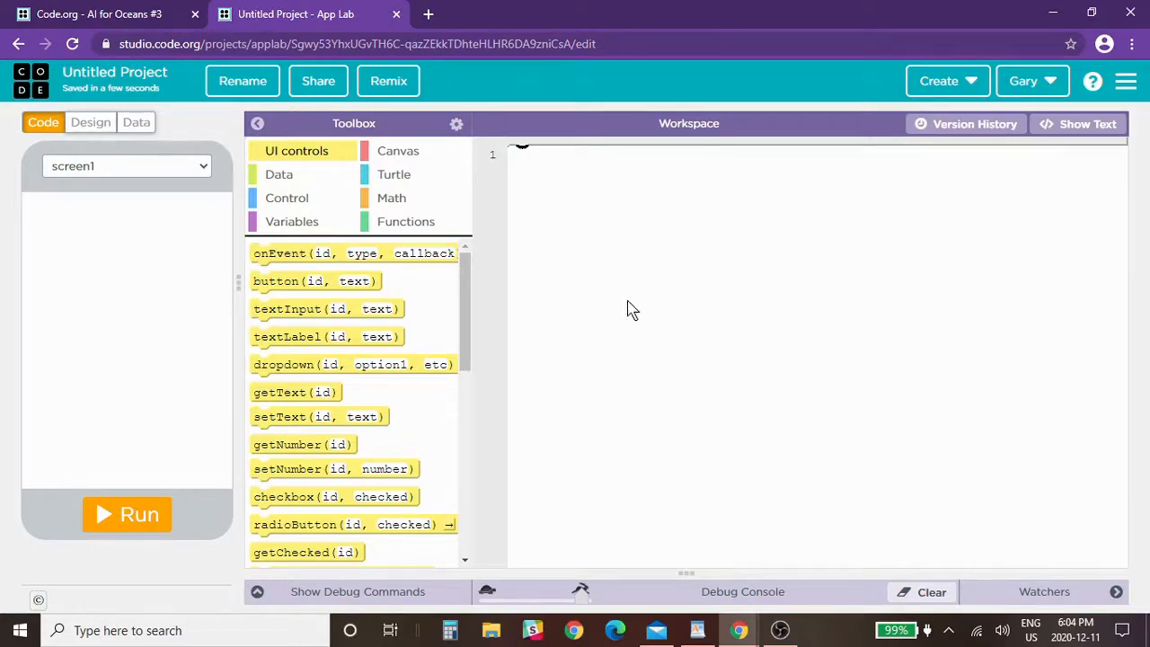
mouse_move(604, 248)
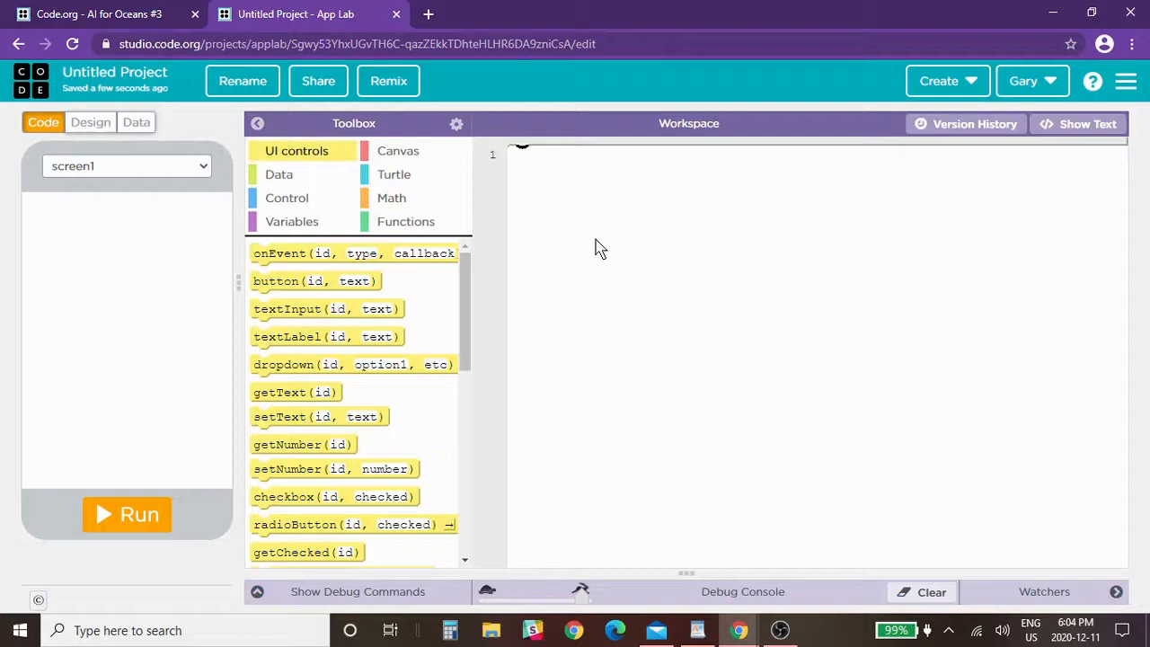
mouse_move(566, 255)
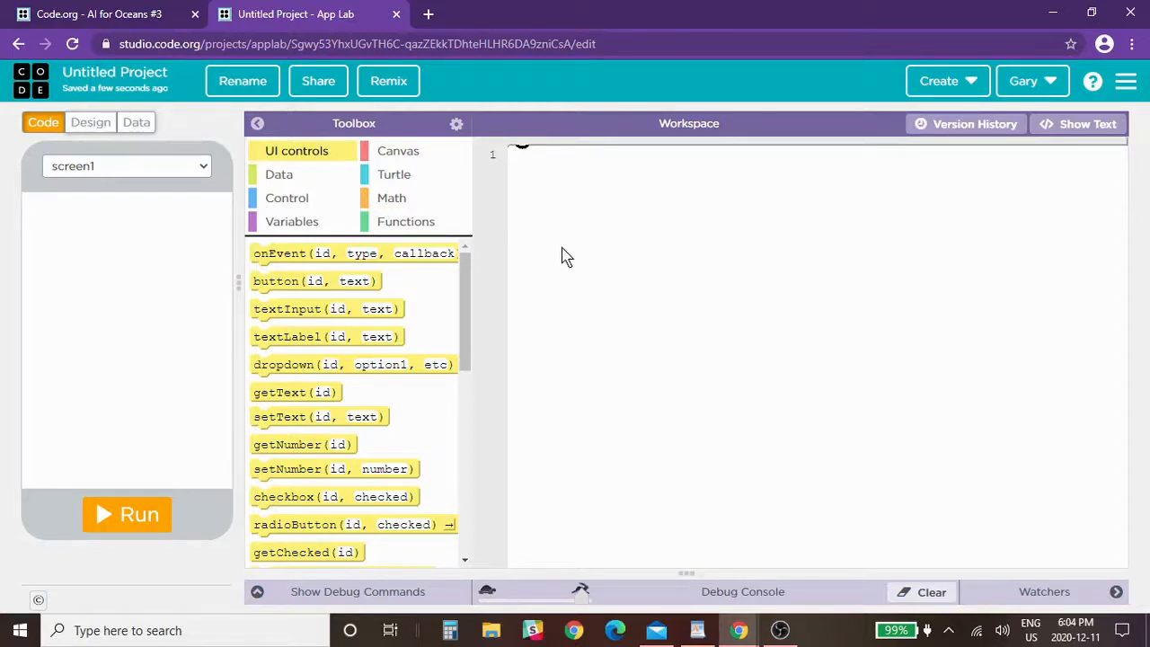
mouse_move(575, 245)
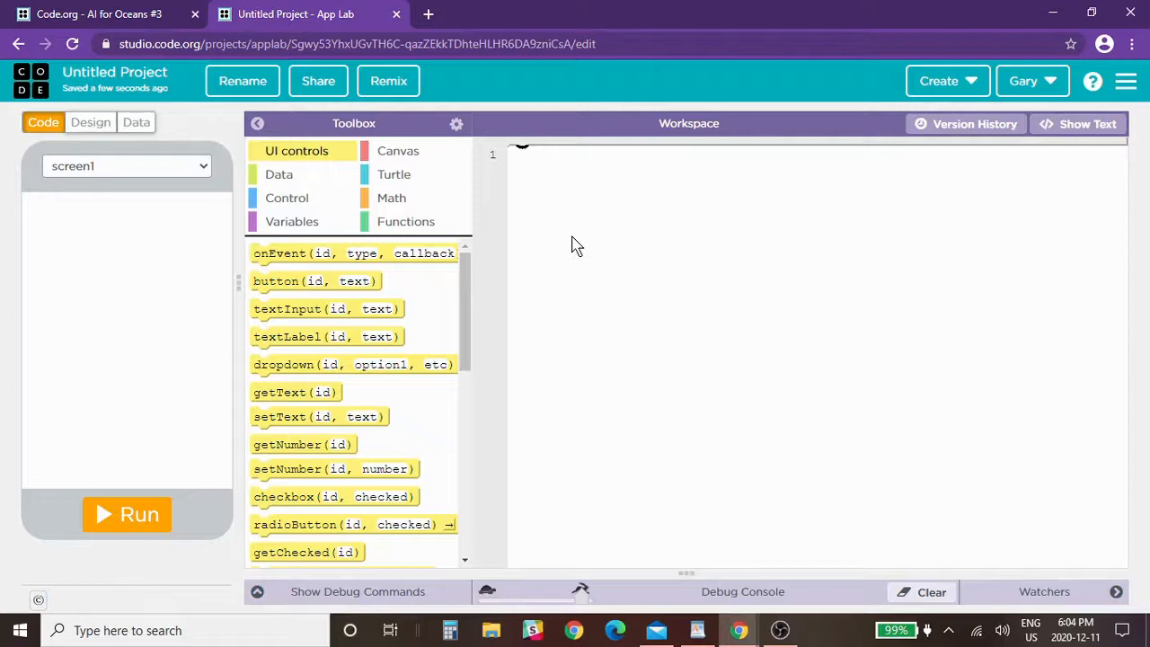
mouse_move(589, 255)
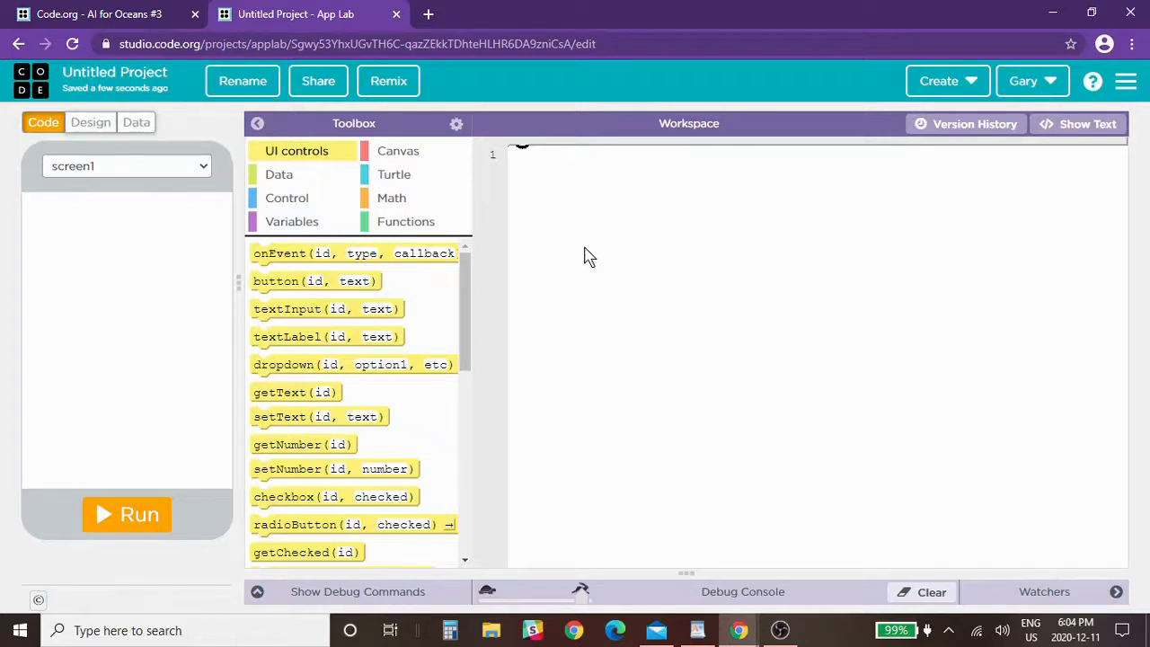
mouse_move(640, 314)
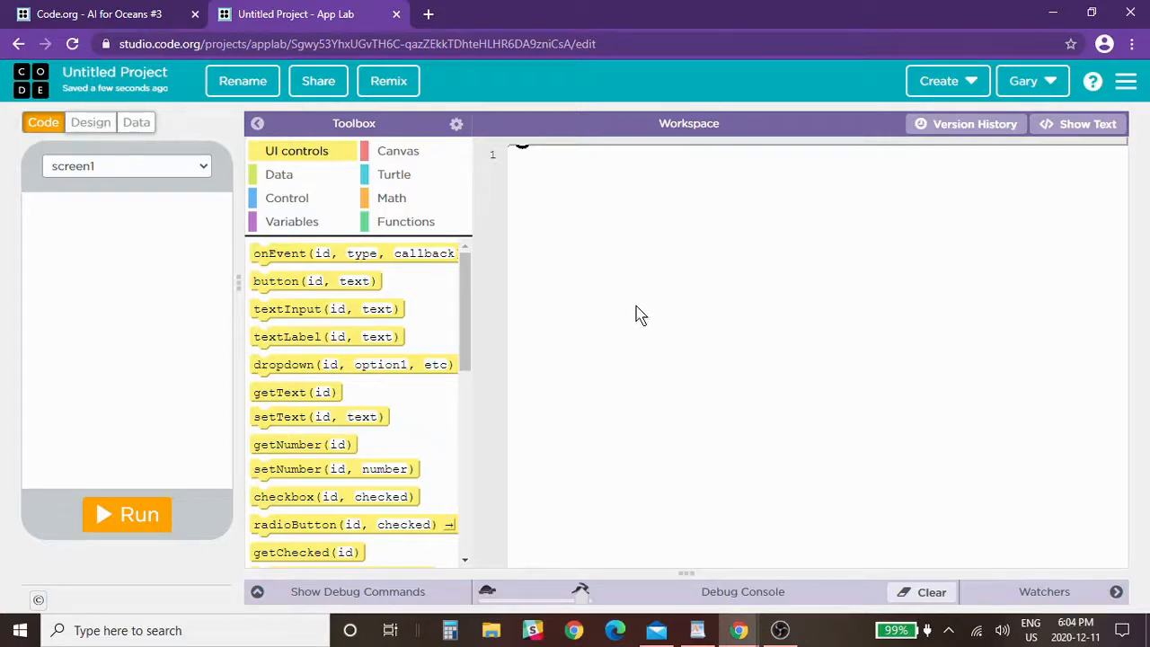